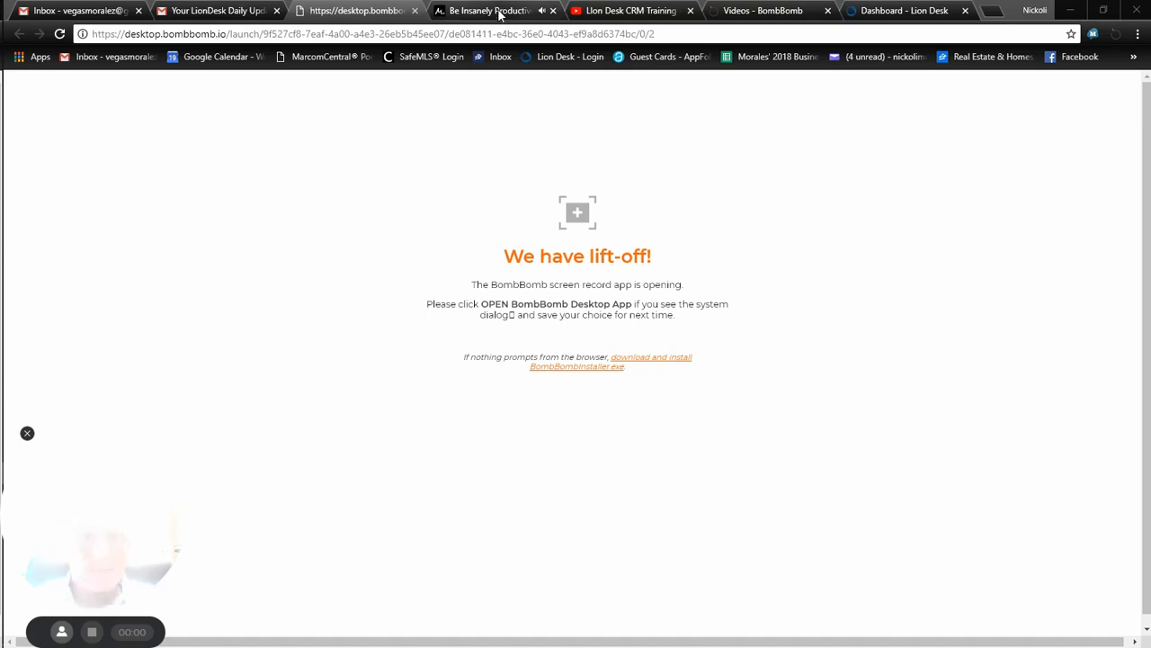
Step: Switch to the Marie Forleo article tab, then to the LionDesk dashboard tab
{"action": "left_click", "coordinate": [494, 11]}
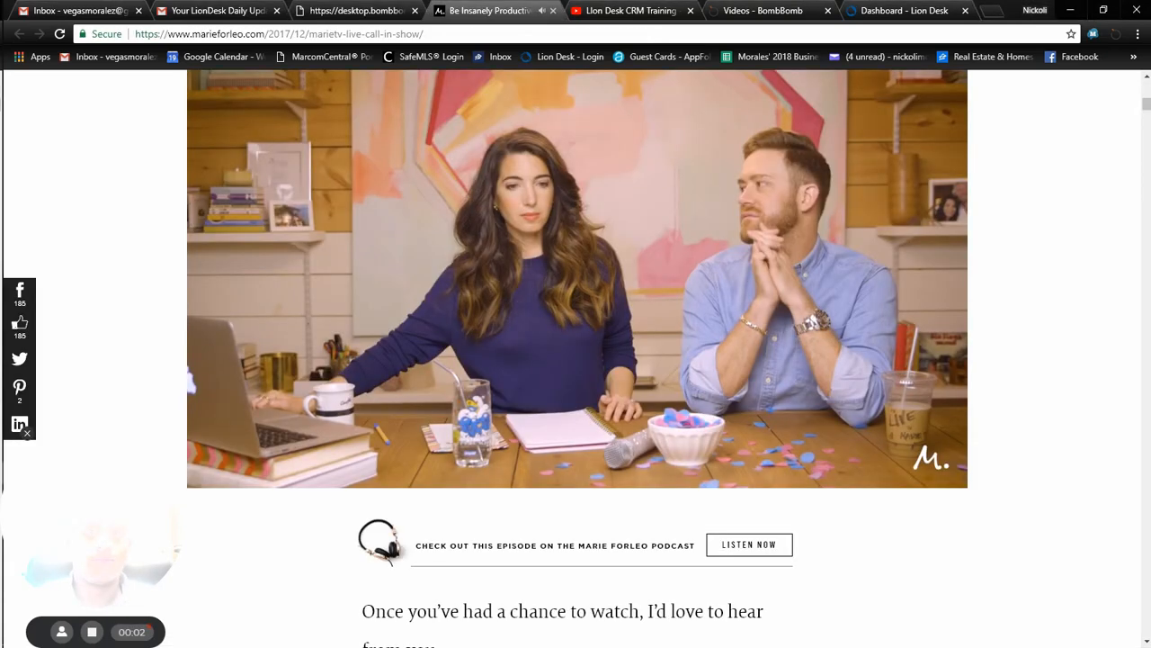
{"action": "mouse_move", "coordinate": [533, 203]}
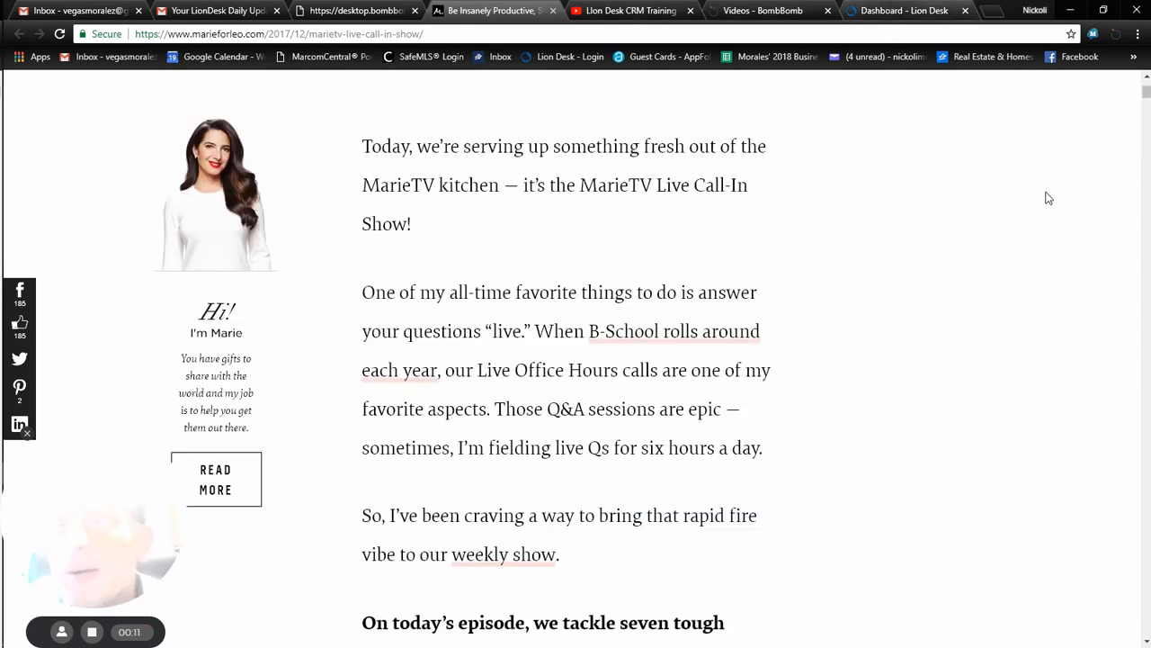
{"action": "left_click", "coordinate": [899, 10]}
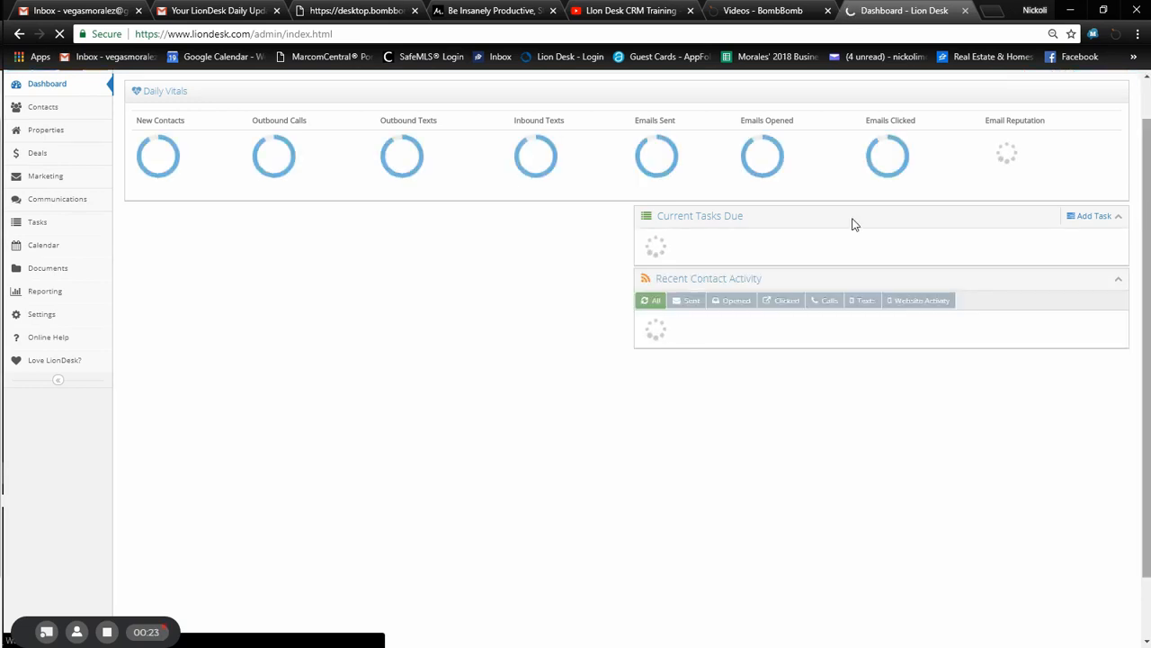
{"action": "mouse_move", "coordinate": [241, 143]}
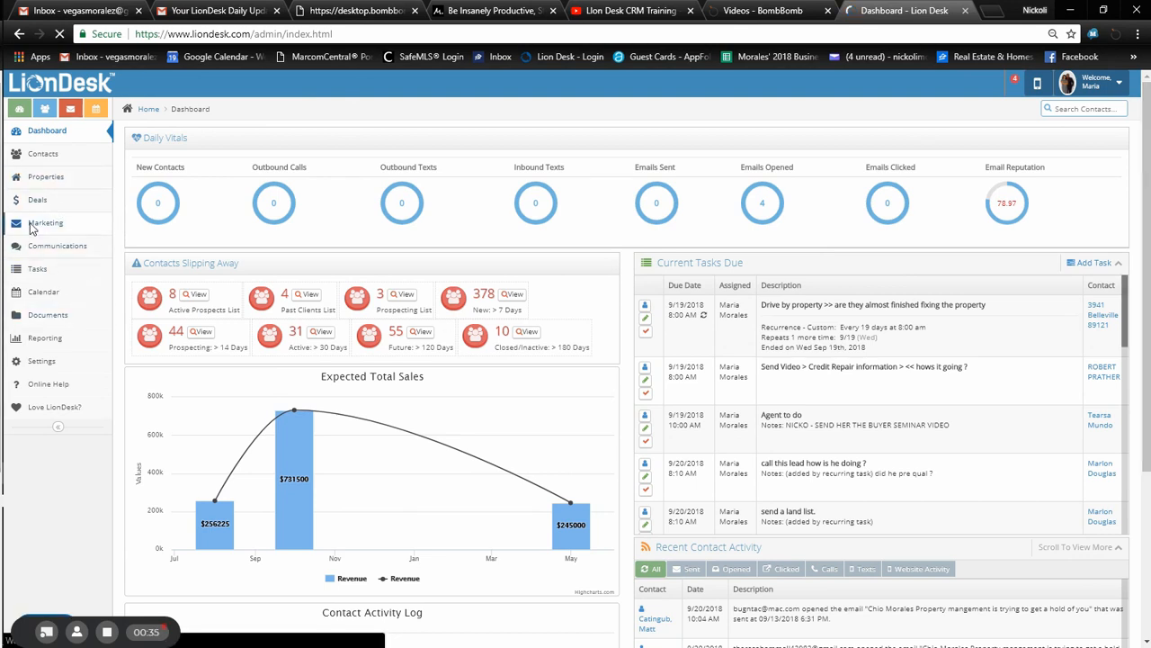
Step: Go to the Marketing section from the LionDesk sidebar
{"action": "left_click", "coordinate": [46, 222]}
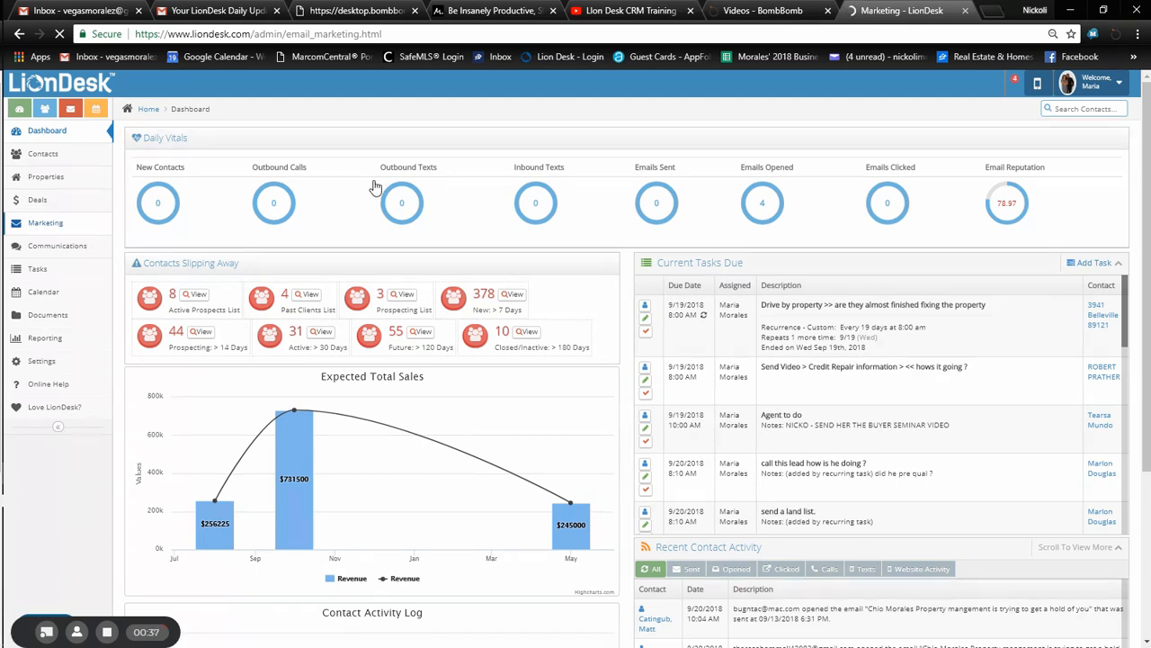
Step: Browse the Marketing page's folders and templates lists to find the KCM Content folder
{"action": "left_click", "coordinate": [45, 222]}
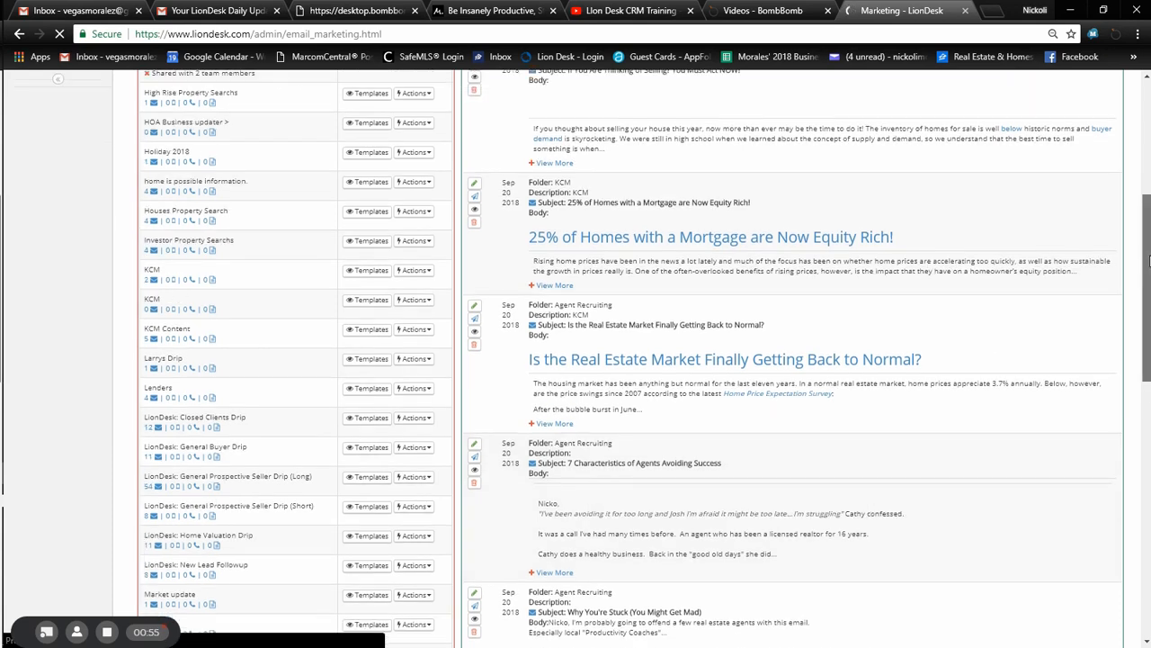
{"action": "scroll", "scroll_direction": "up", "scroll_amount": 3}
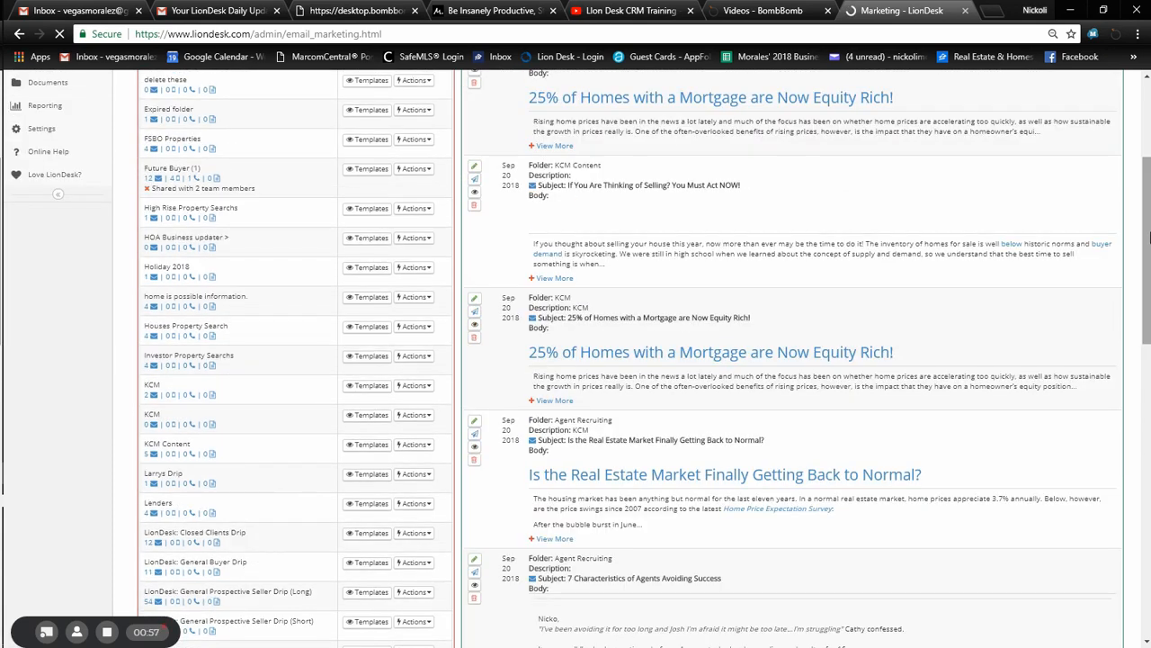
{"action": "scroll", "scroll_direction": "up", "scroll_amount": 3}
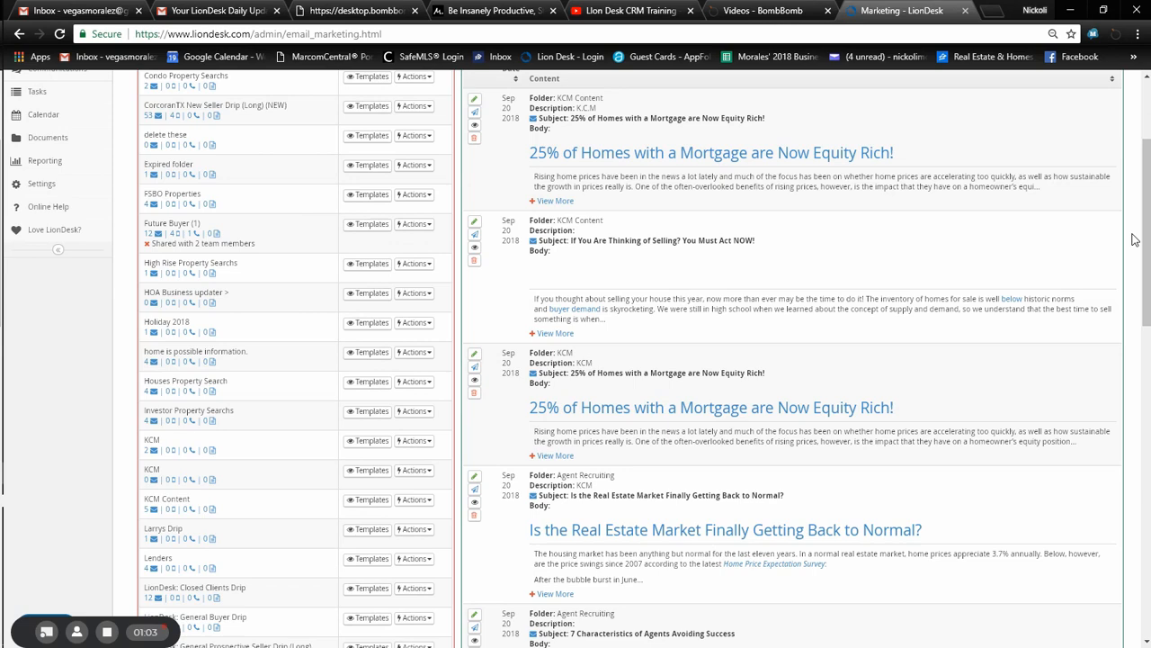
{"action": "scroll", "scroll_direction": "down", "scroll_amount": 3}
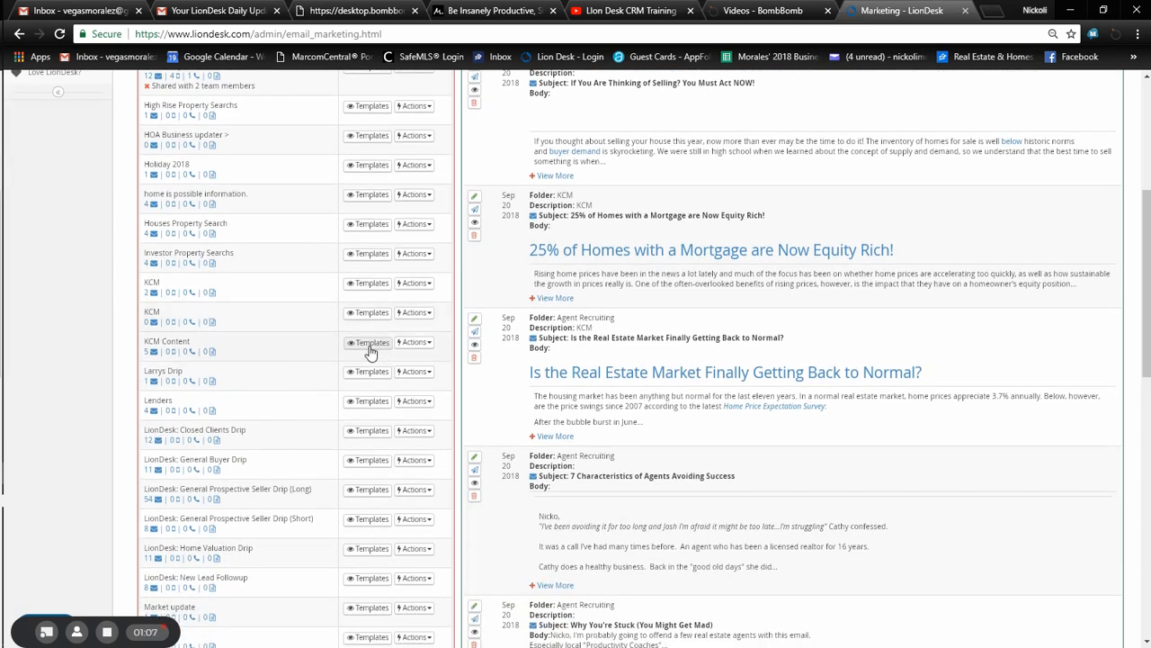
Step: Filter to the KCM Content folder's templates and read through them to the last one
{"action": "left_click", "coordinate": [368, 343]}
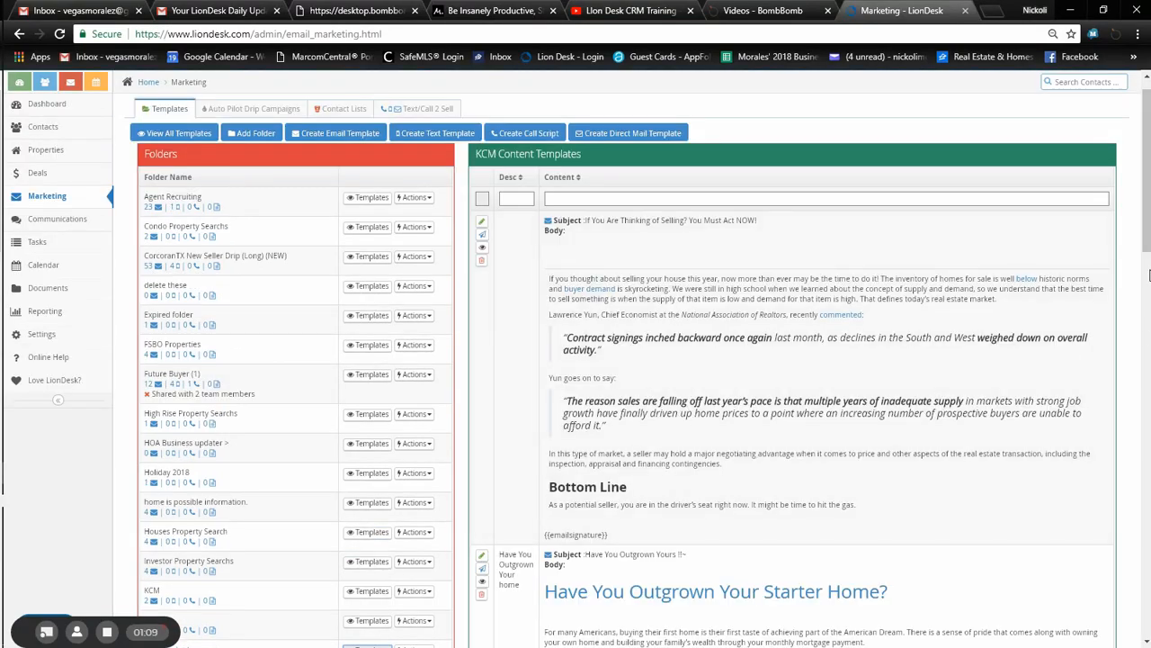
{"action": "scroll", "scroll_direction": "down", "scroll_amount": 3}
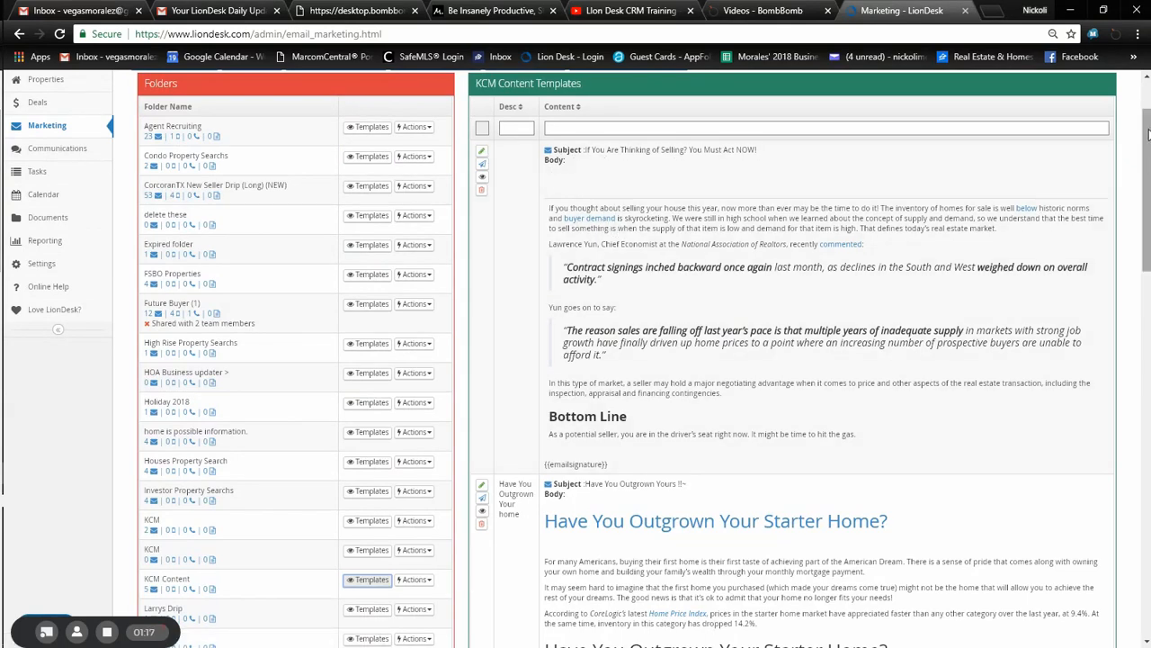
{"action": "scroll", "scroll_direction": "down", "scroll_amount": 3}
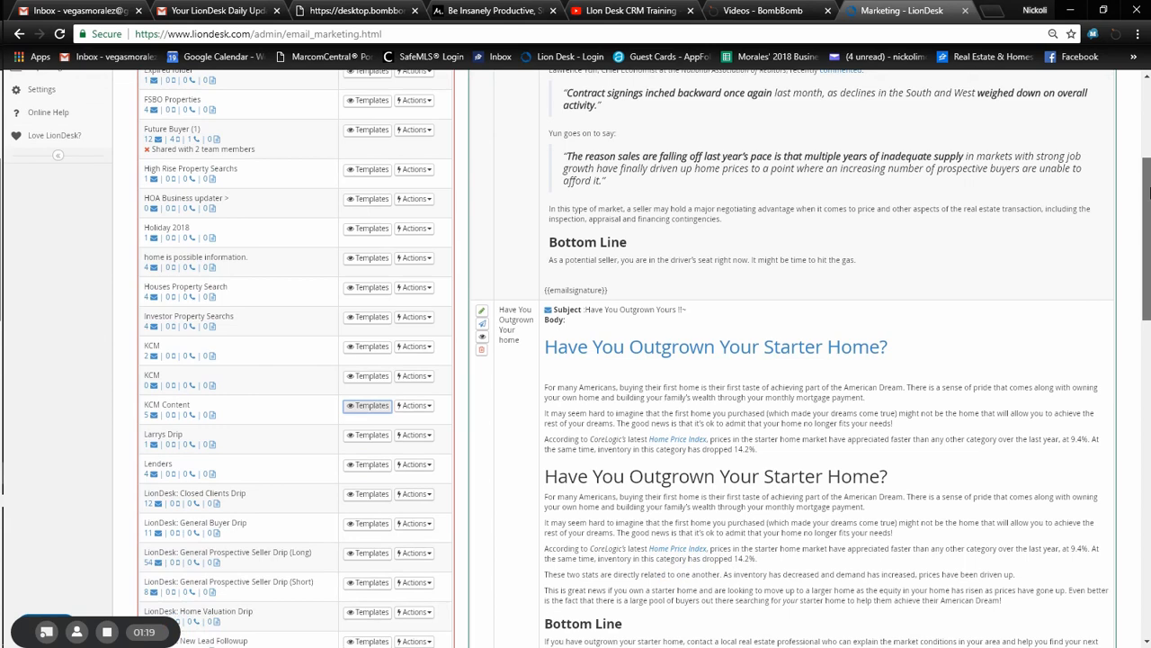
{"action": "scroll", "scroll_direction": "down", "scroll_amount": 3}
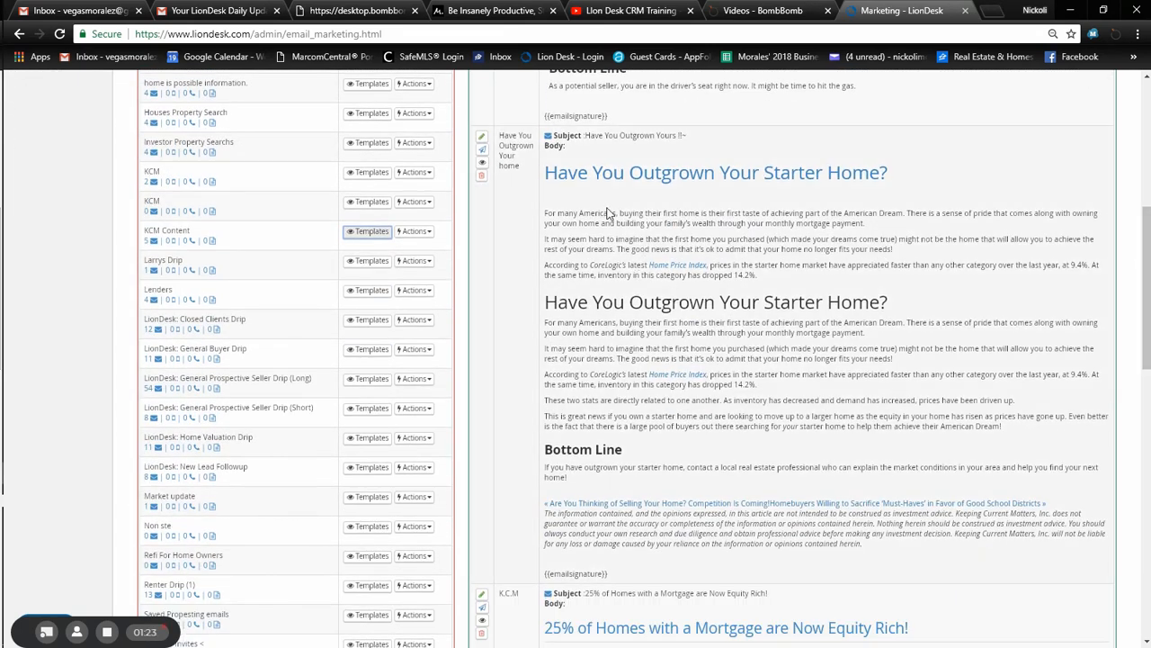
{"action": "scroll", "scroll_direction": "up", "scroll_amount": 3}
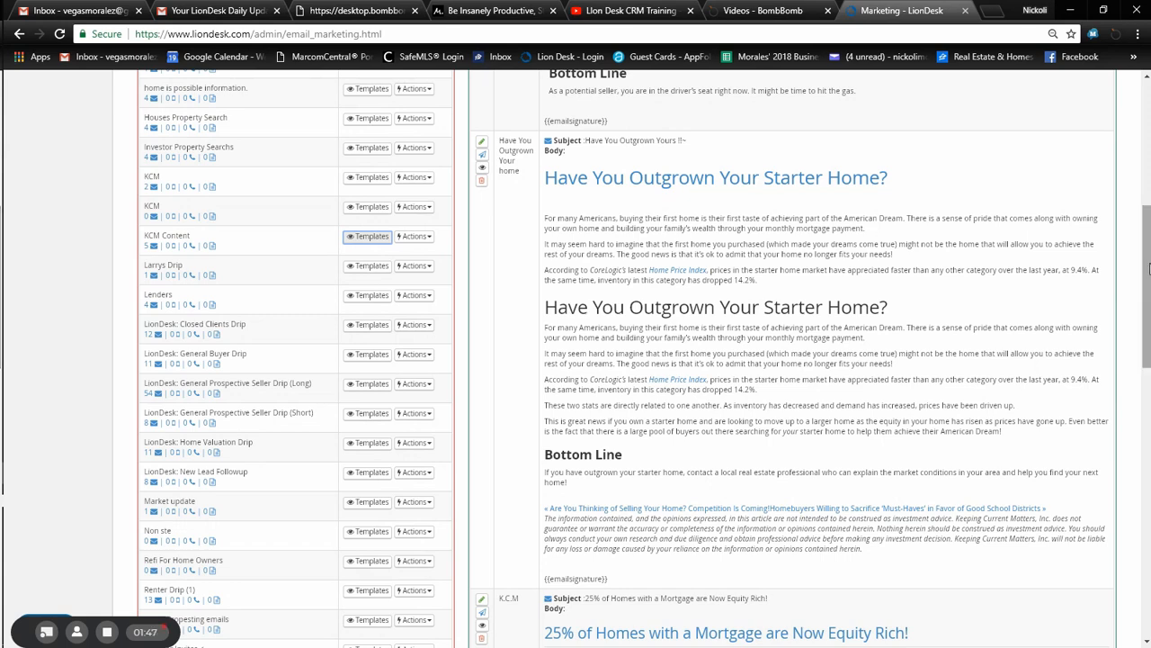
{"action": "scroll", "scroll_direction": "down", "scroll_amount": 3}
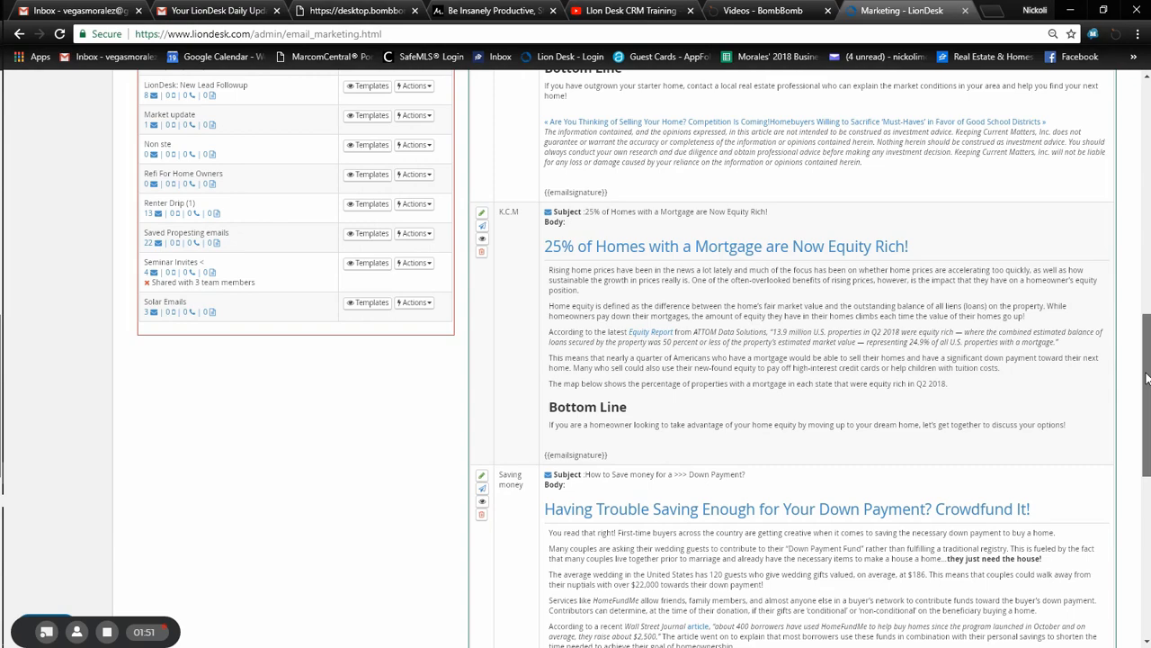
{"action": "scroll", "scroll_direction": "down", "scroll_amount": 3}
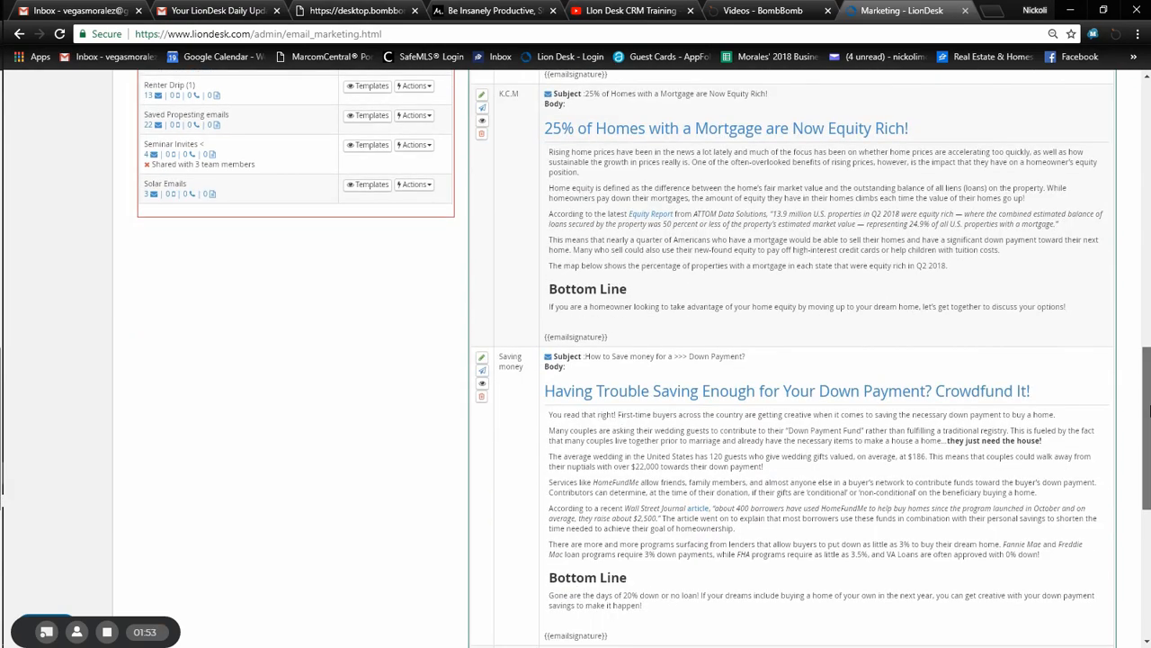
{"action": "scroll", "scroll_direction": "down", "scroll_amount": 3}
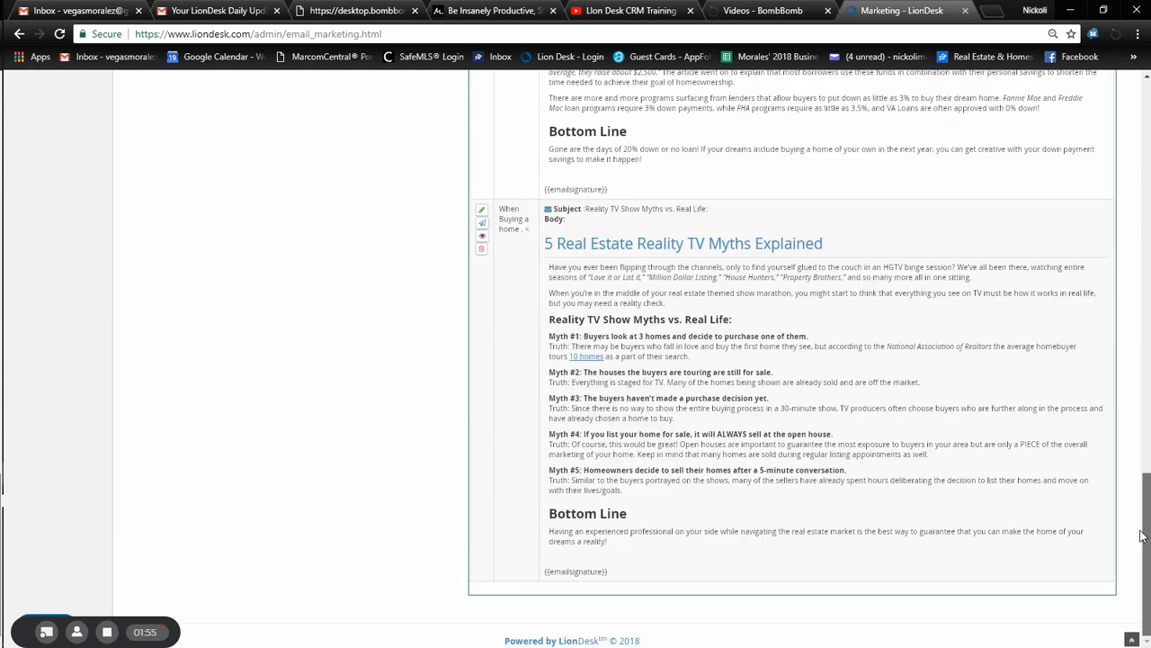
{"action": "scroll", "scroll_direction": "up", "scroll_amount": 3}
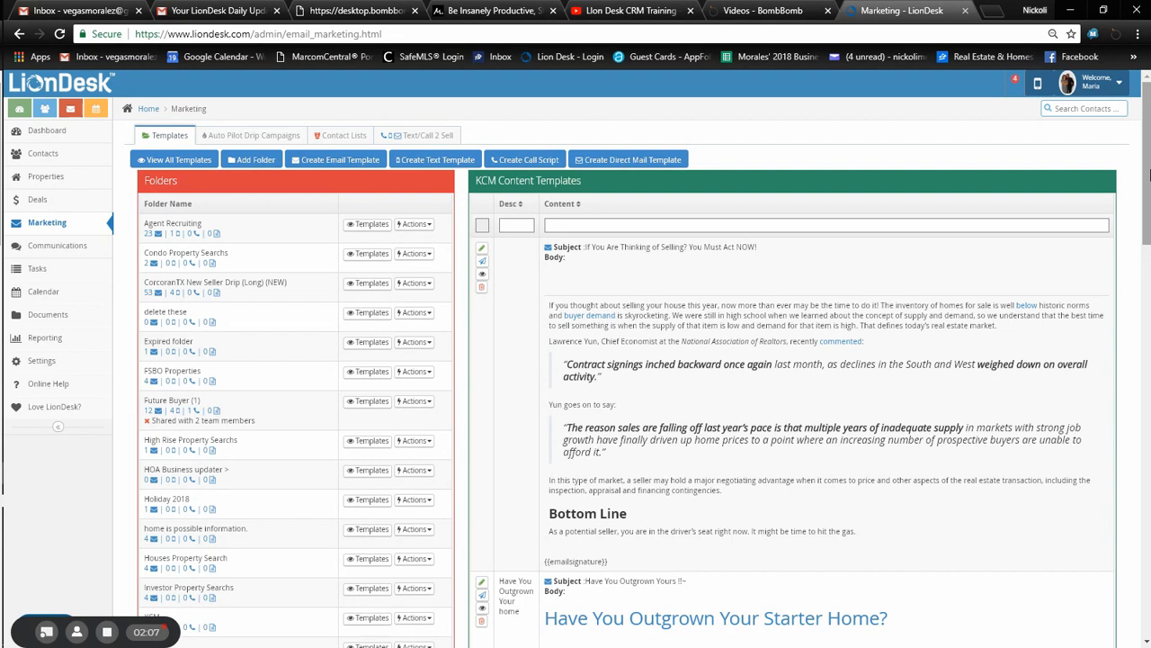
{"action": "mouse_move", "coordinate": [904, 185]}
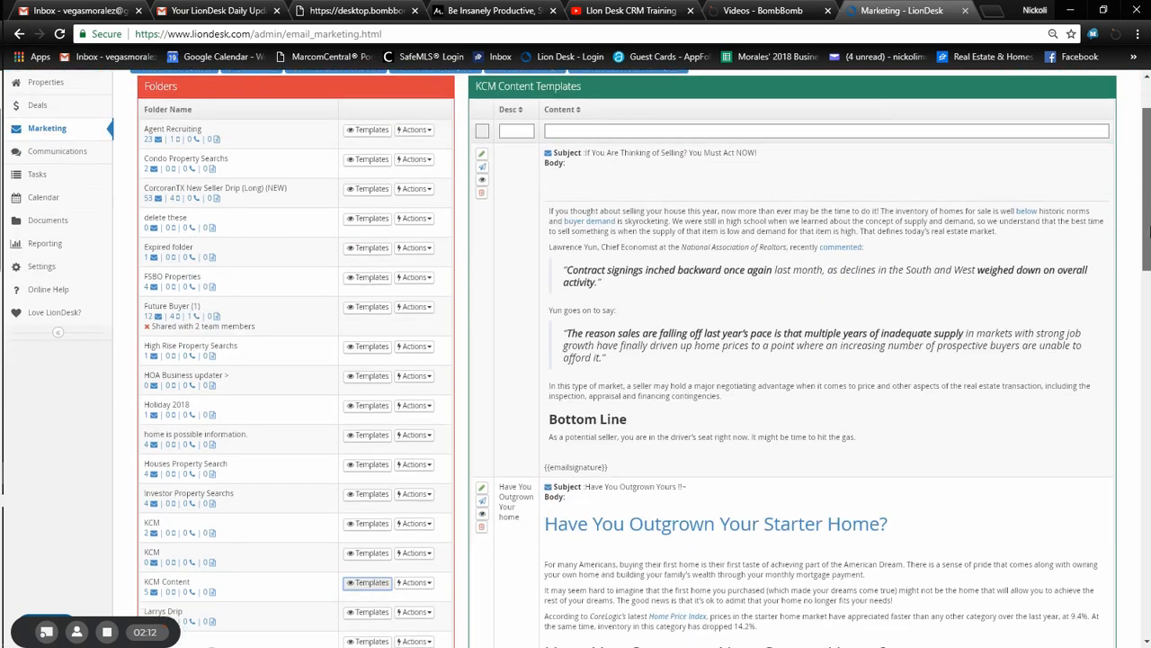
Step: Scroll through the KCM Content templates from the selling article to the starter-home one
{"action": "scroll", "scroll_direction": "down", "scroll_amount": 3}
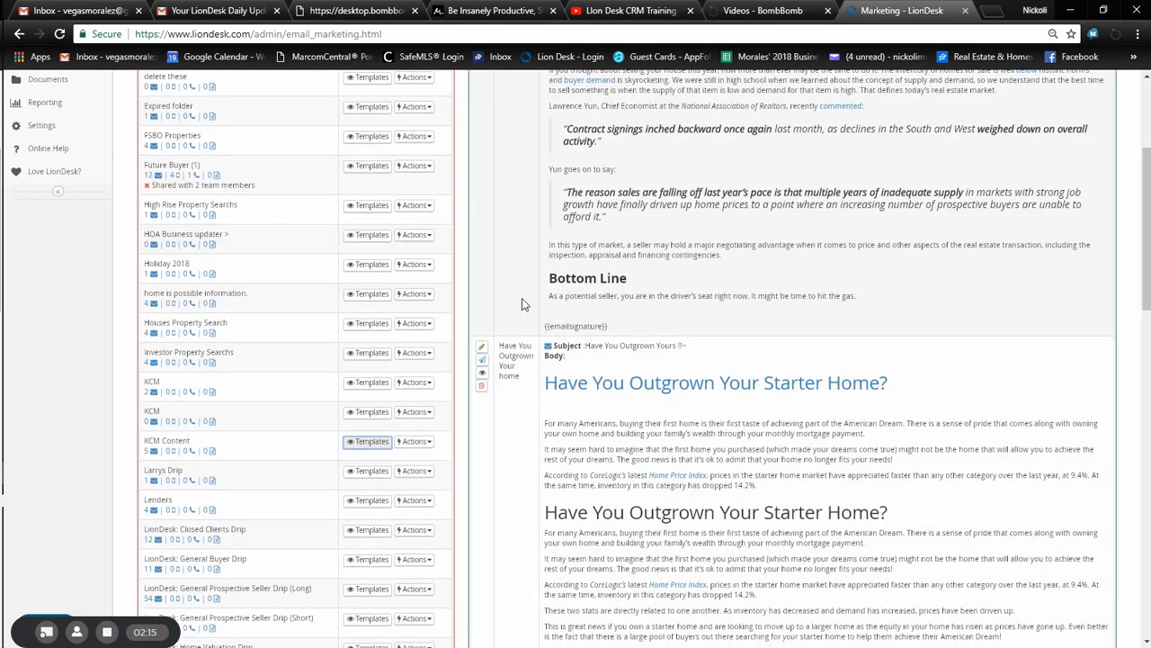
{"action": "mouse_move", "coordinate": [679, 239]}
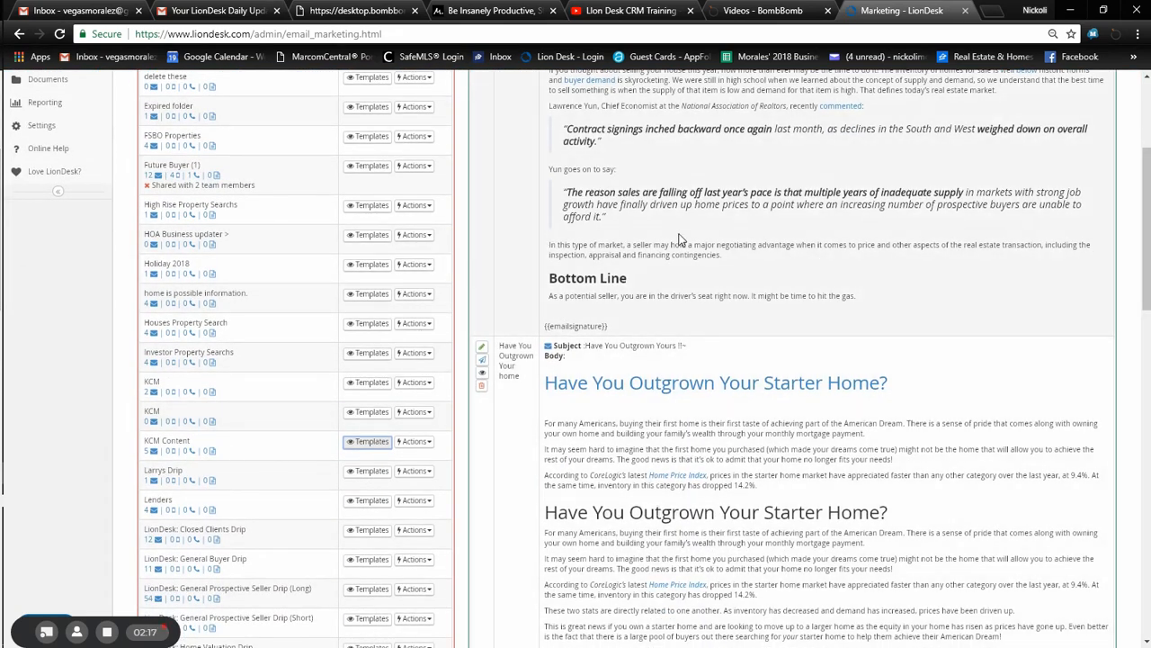
{"action": "mouse_move", "coordinate": [826, 283]}
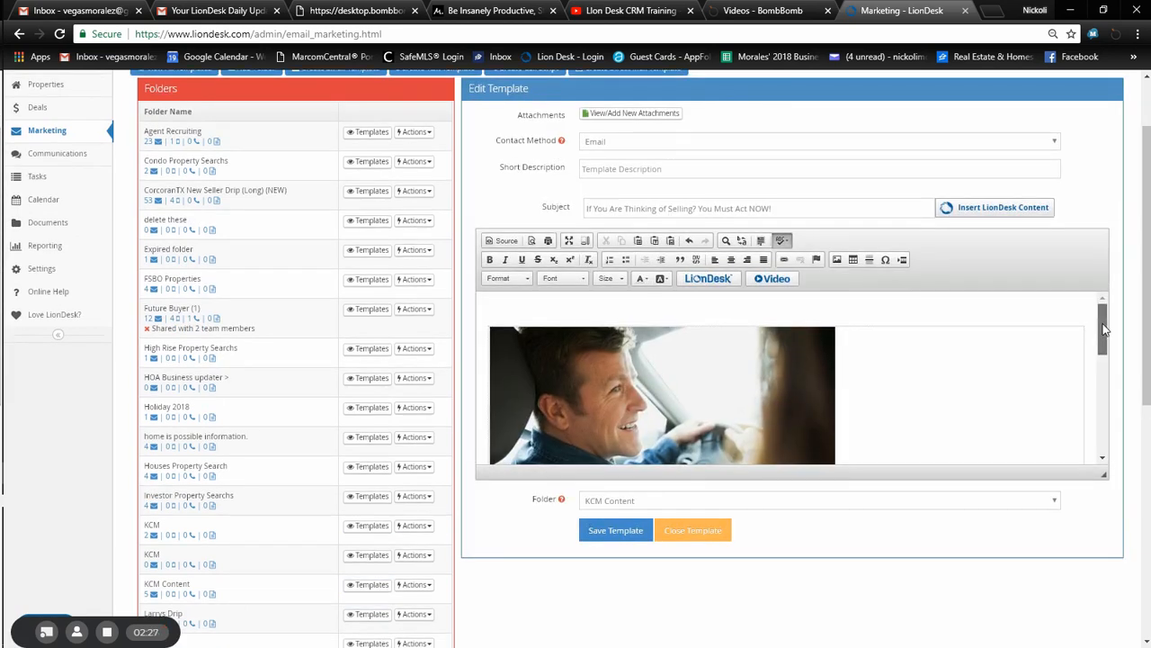
{"action": "scroll", "scroll_direction": "down", "scroll_amount": 3}
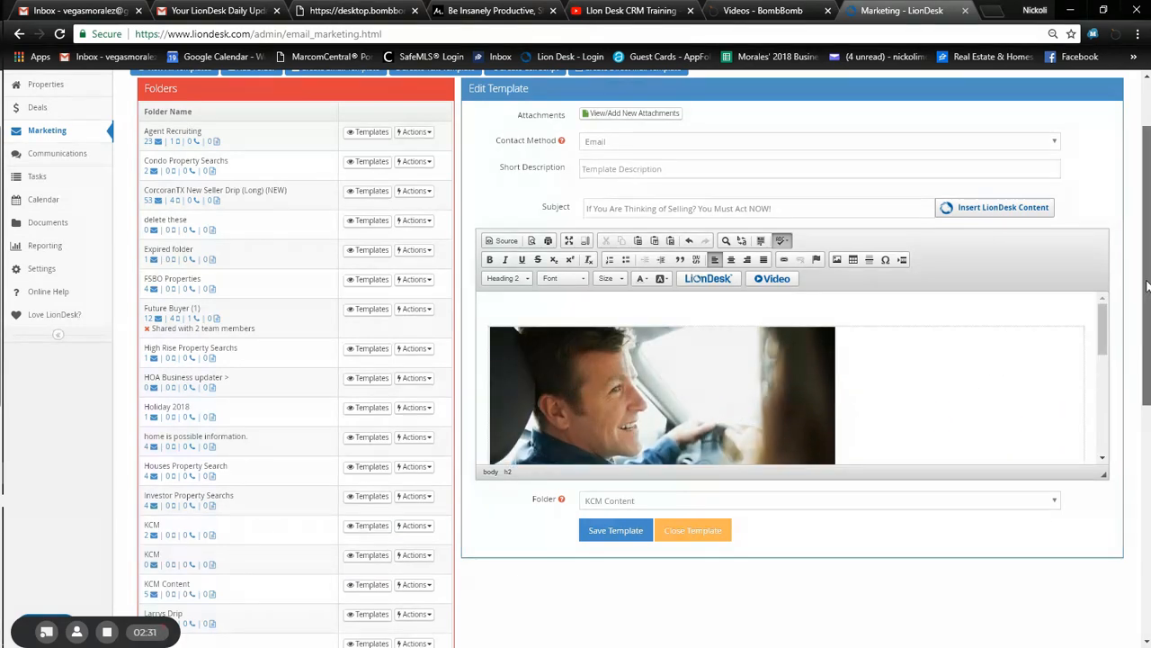
{"action": "scroll", "scroll_direction": "down", "scroll_amount": 3}
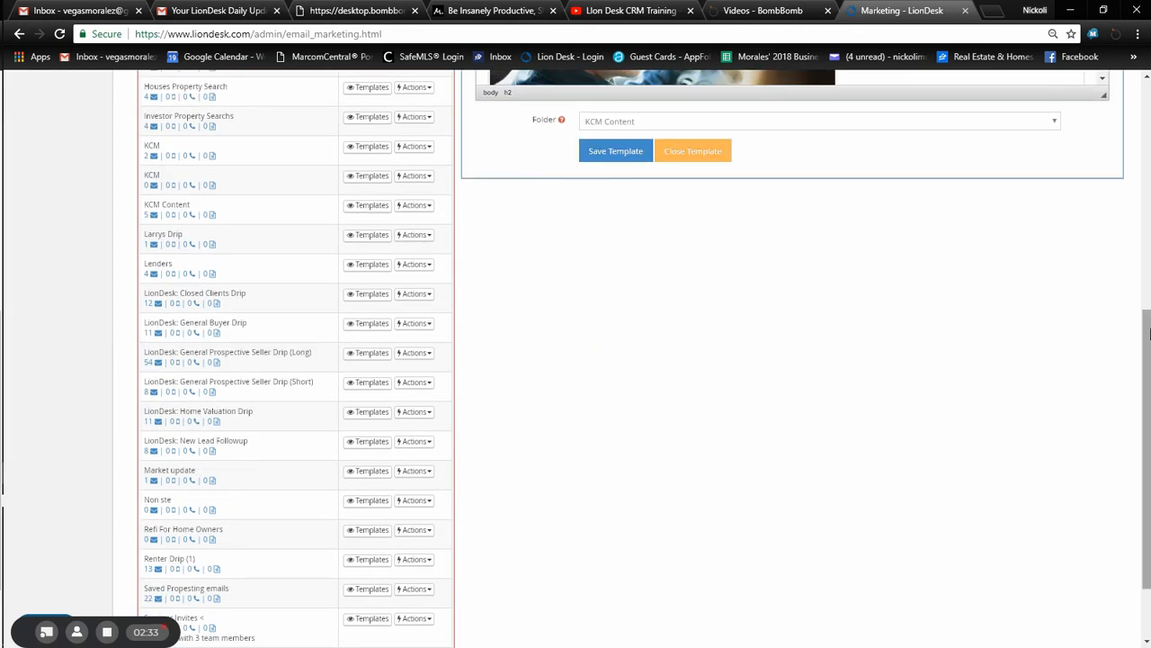
{"action": "scroll", "scroll_direction": "up", "scroll_amount": 3}
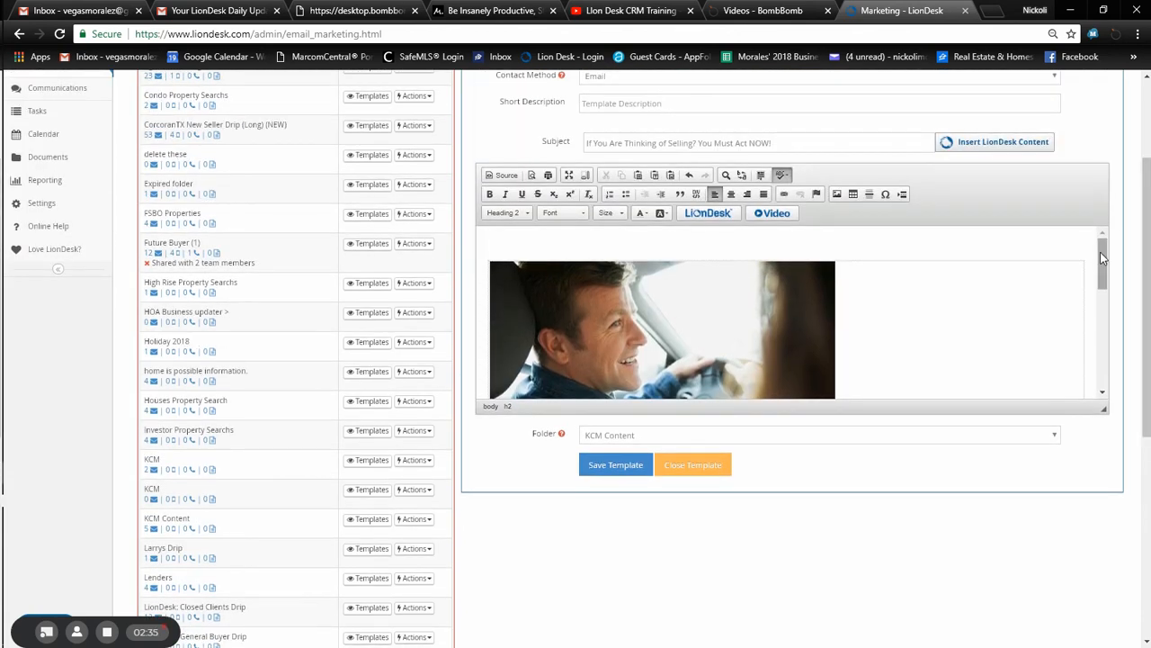
{"action": "scroll", "scroll_direction": "down", "scroll_amount": 3}
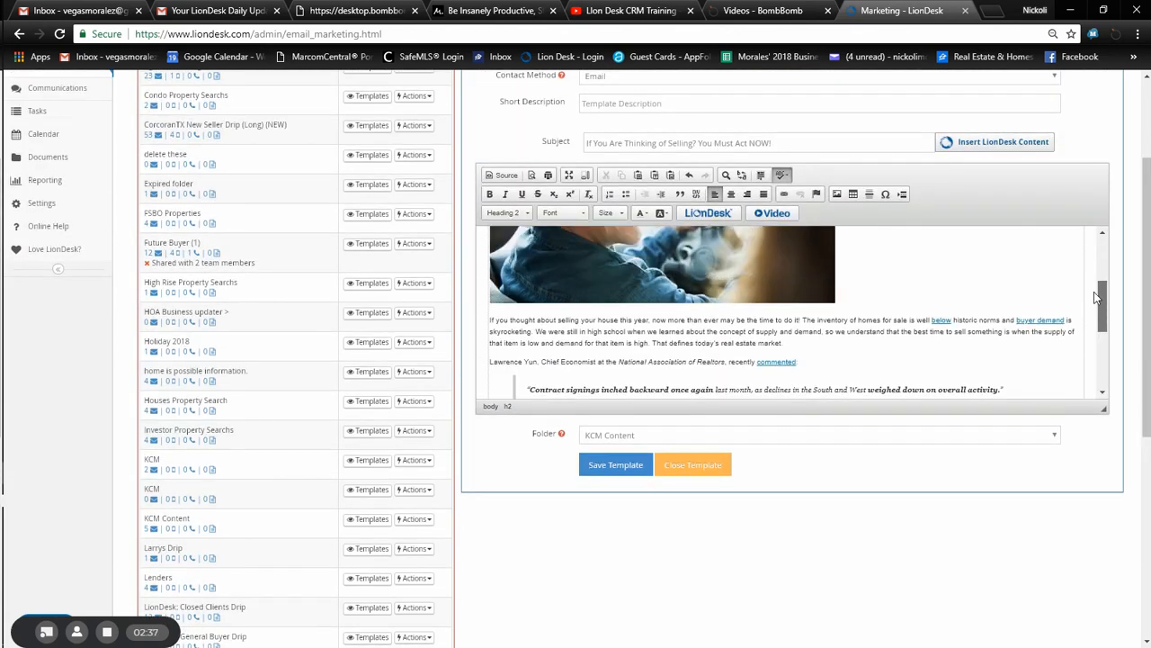